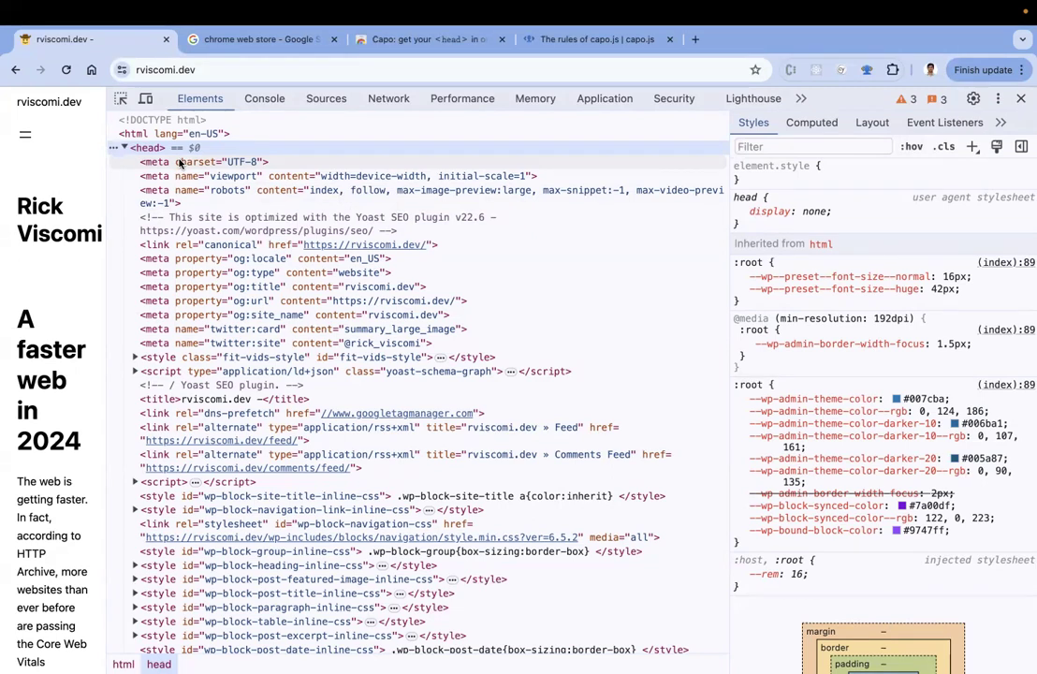
Find 'capo' in the Chrome Web Store and view the Capo extension listing, then return to rviscomi.dev
left_click(253, 37)
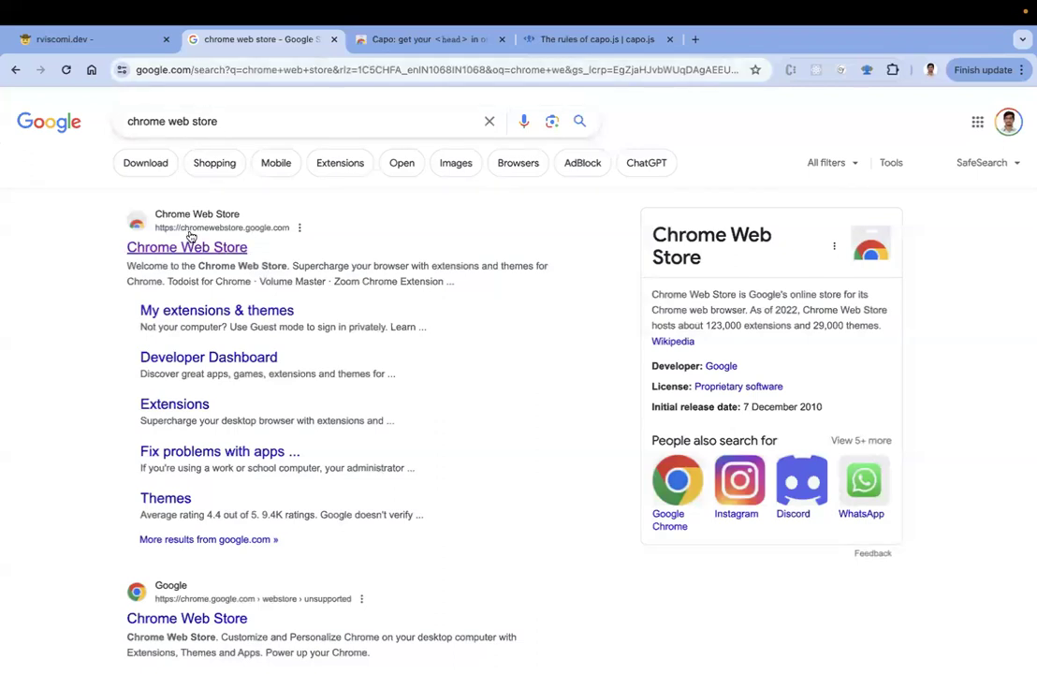
left_click(187, 247)
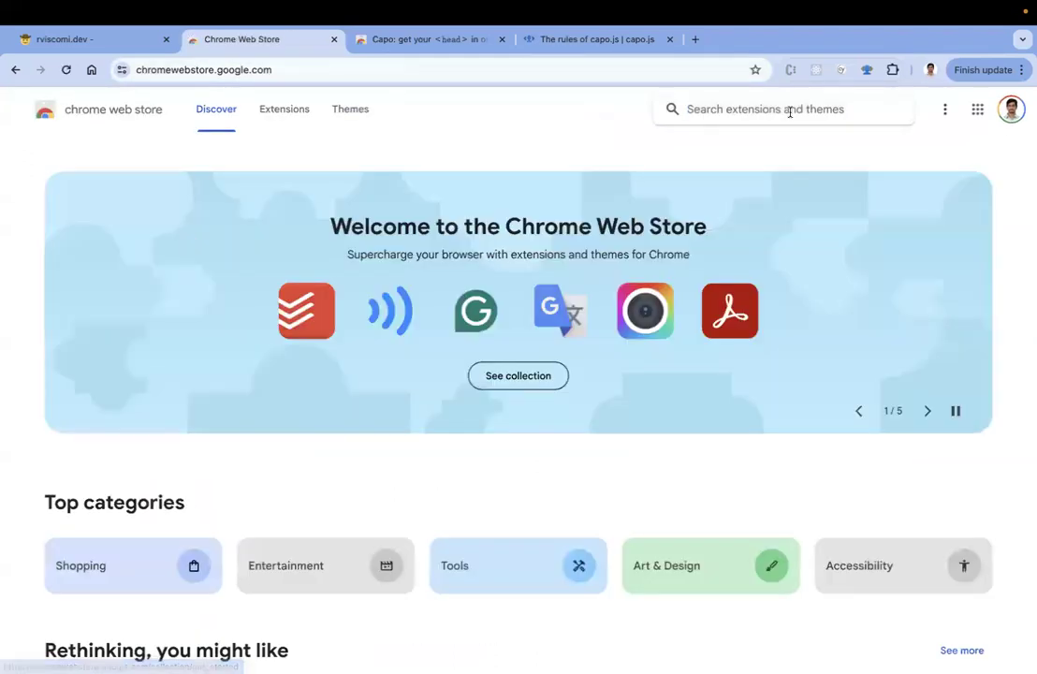
type("capo")
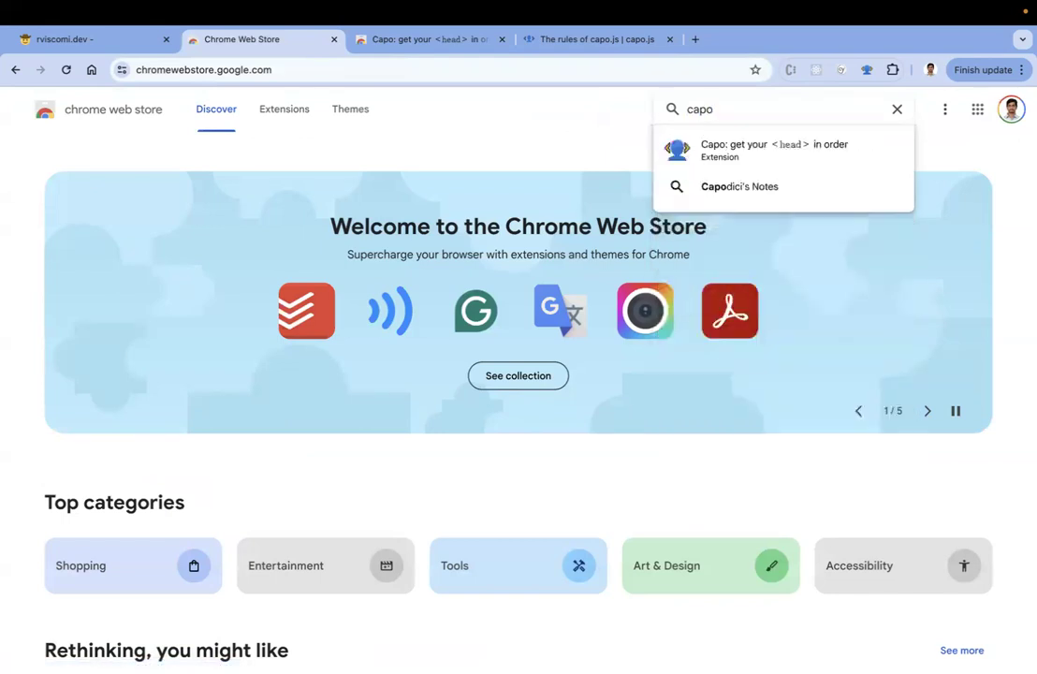
left_click(776, 150)
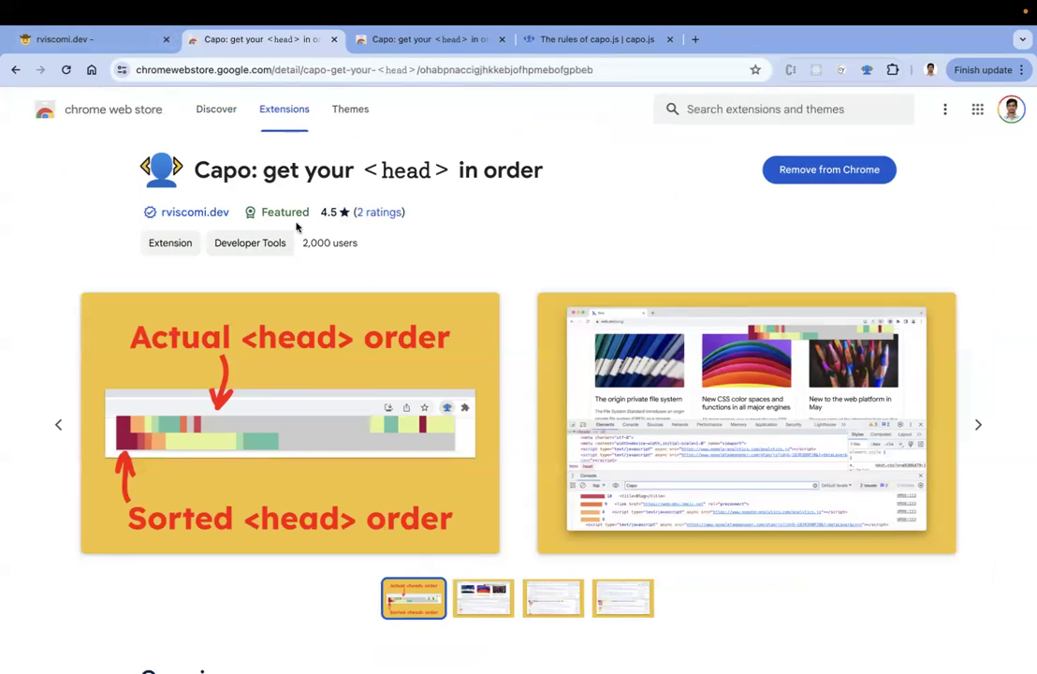
left_click(85, 39)
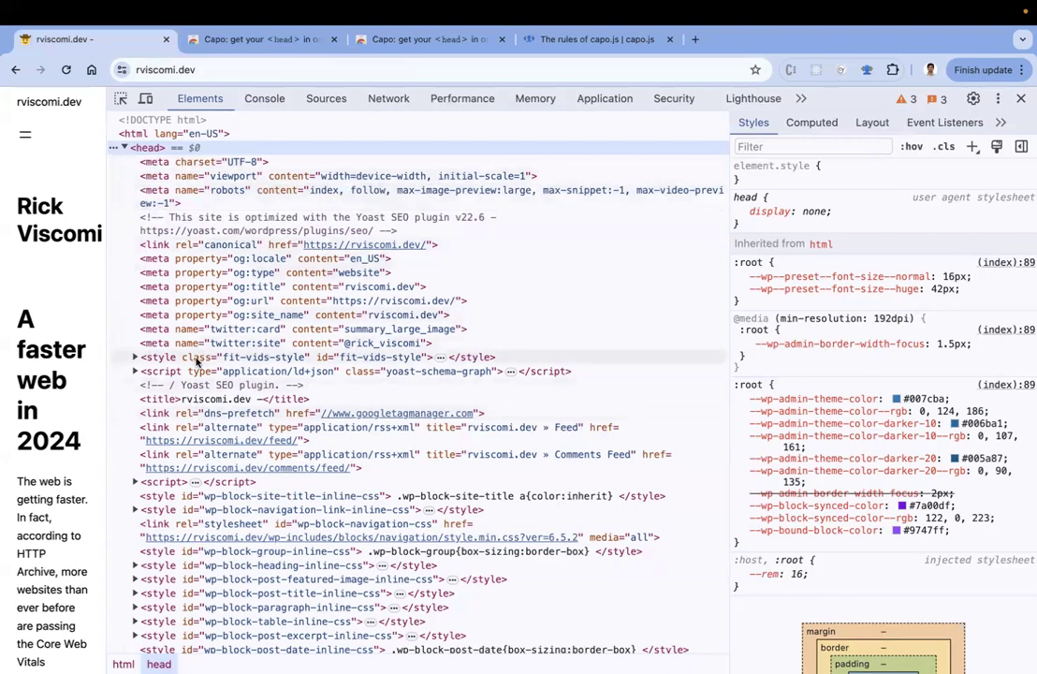
Run the Capo extension on rviscomi.dev so its actual and sorted head order bars appear in the console
scroll("down", 3)
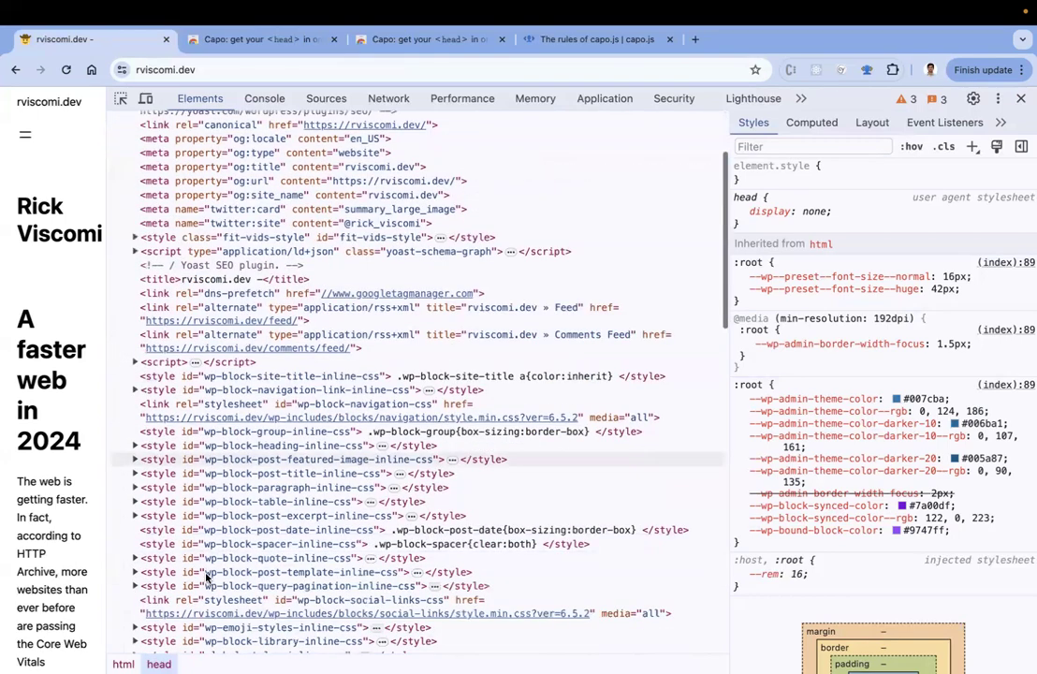
scroll("down", 3)
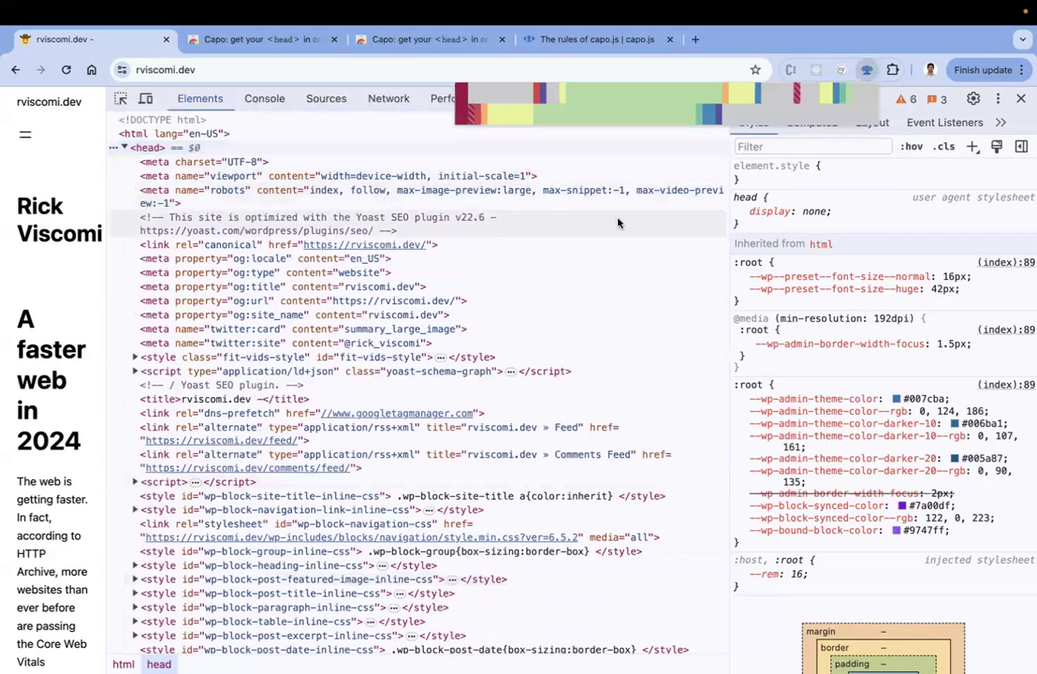
left_click(265, 97)
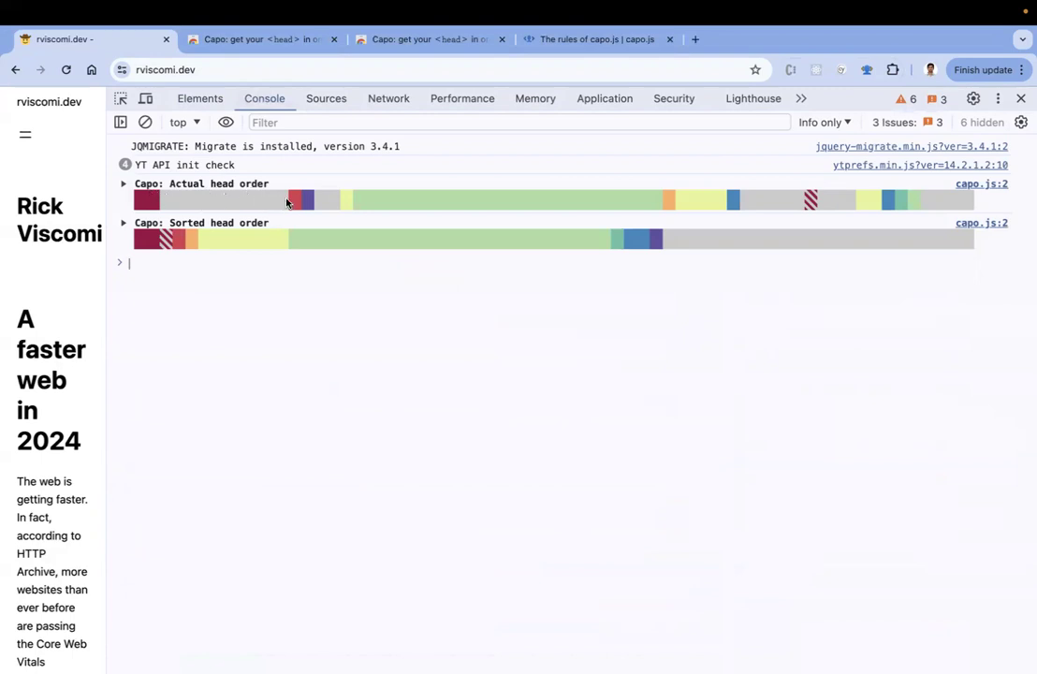
mouse_move(248, 236)
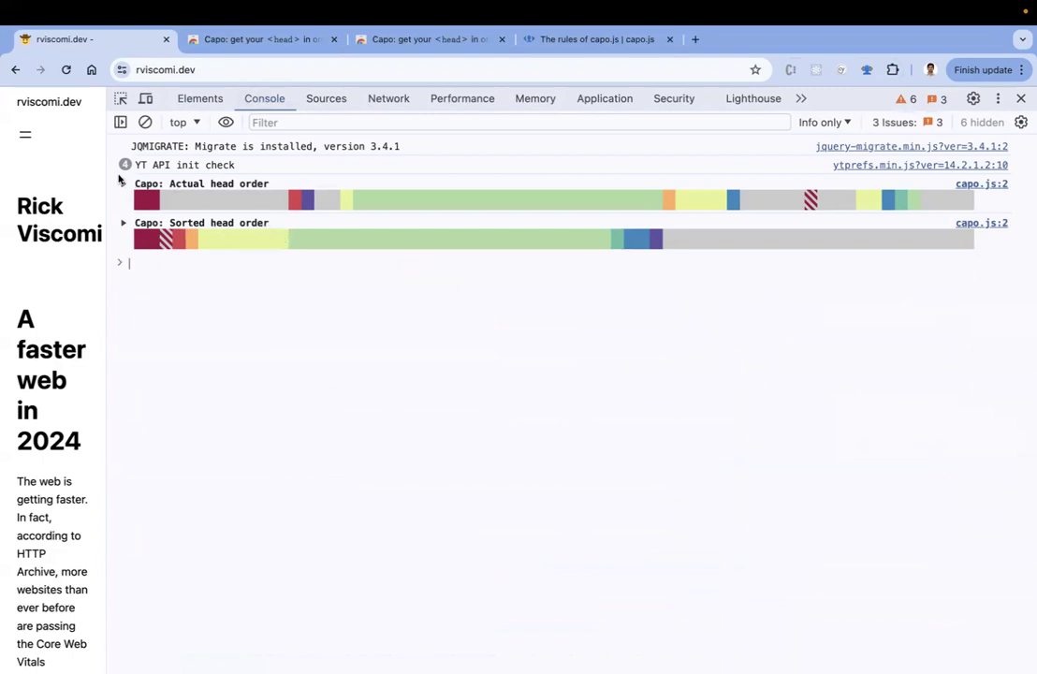
left_click(123, 184)
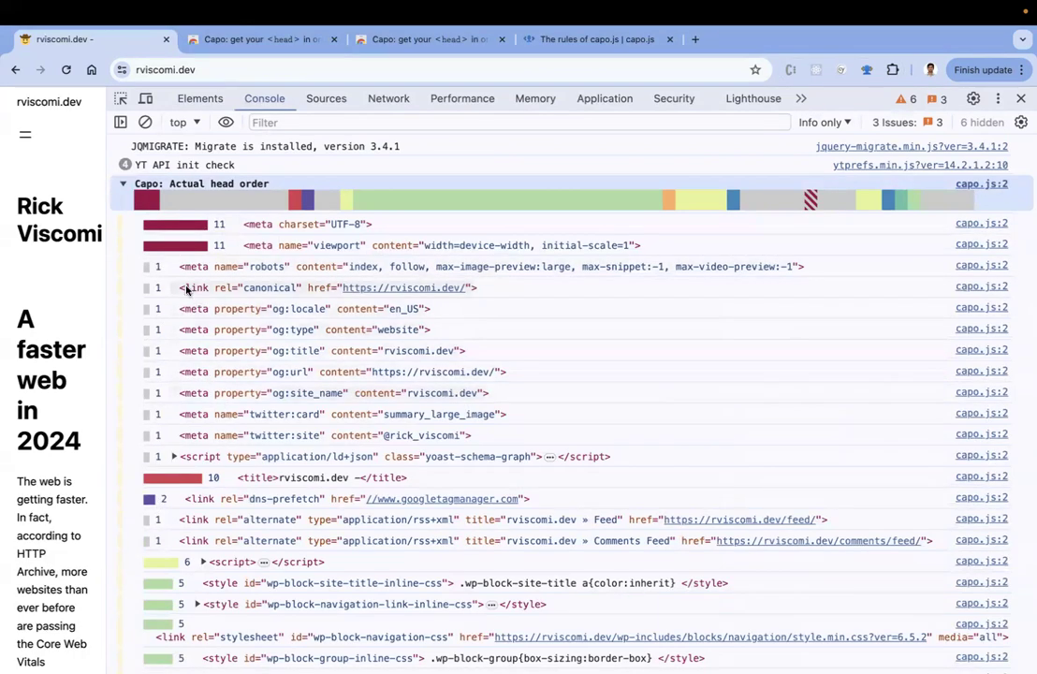
scroll("down", 3)
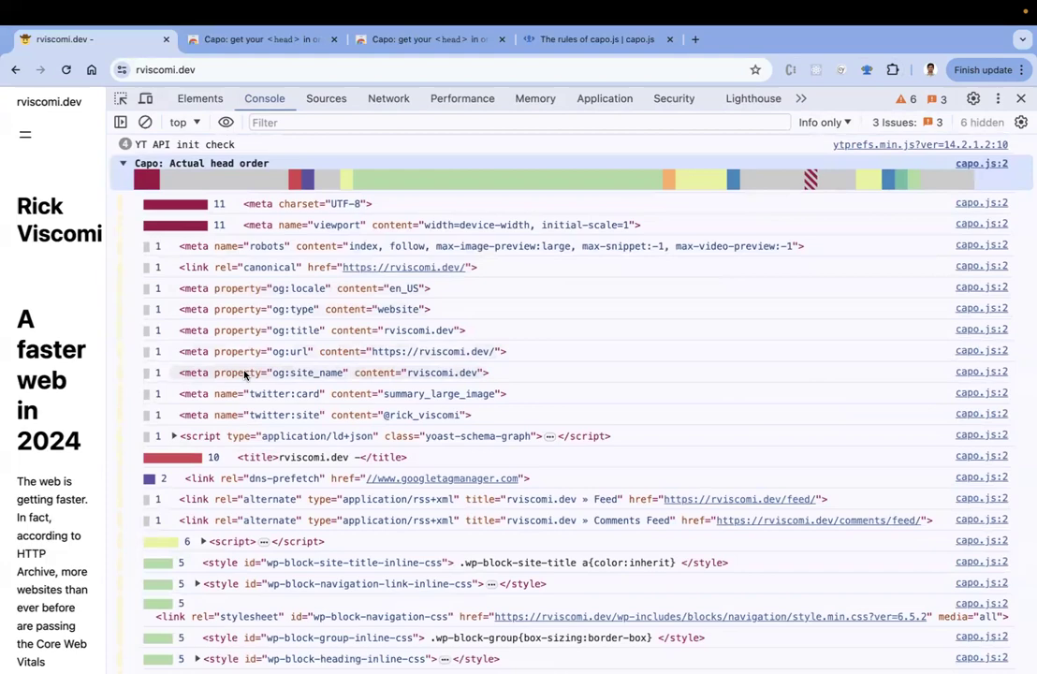
scroll("down", 3)
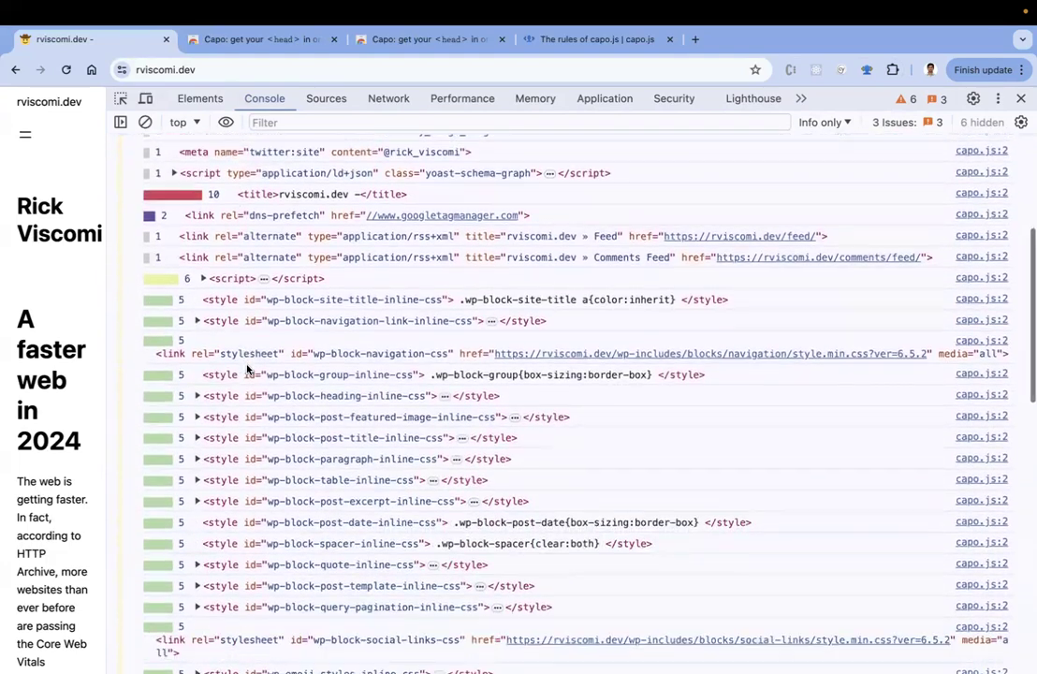
scroll("down", 3)
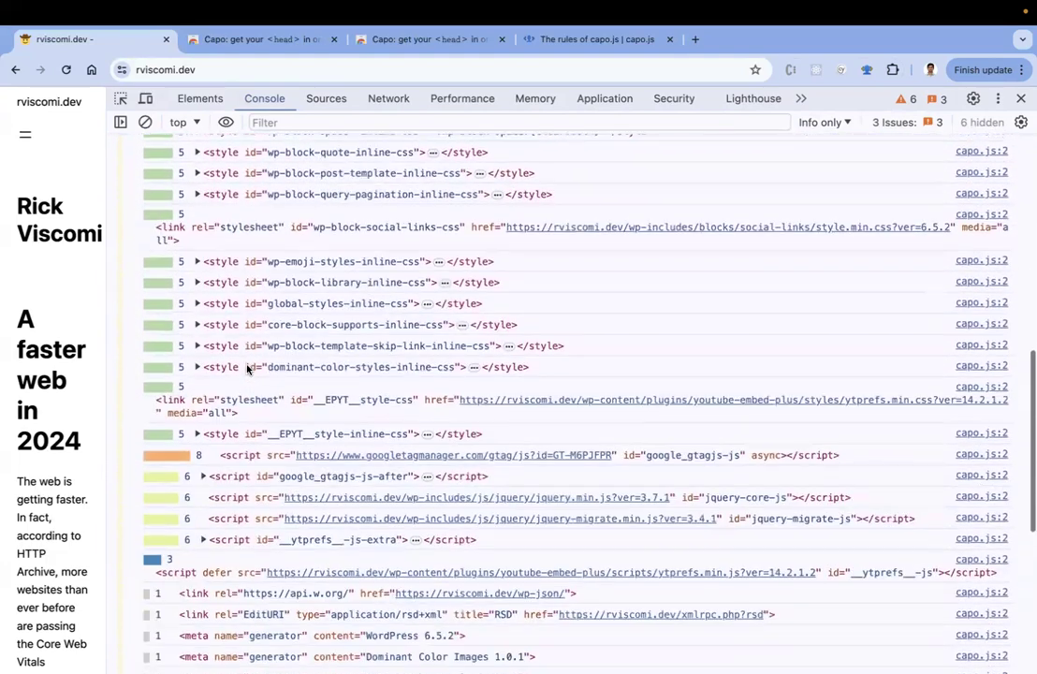
scroll("down", 3)
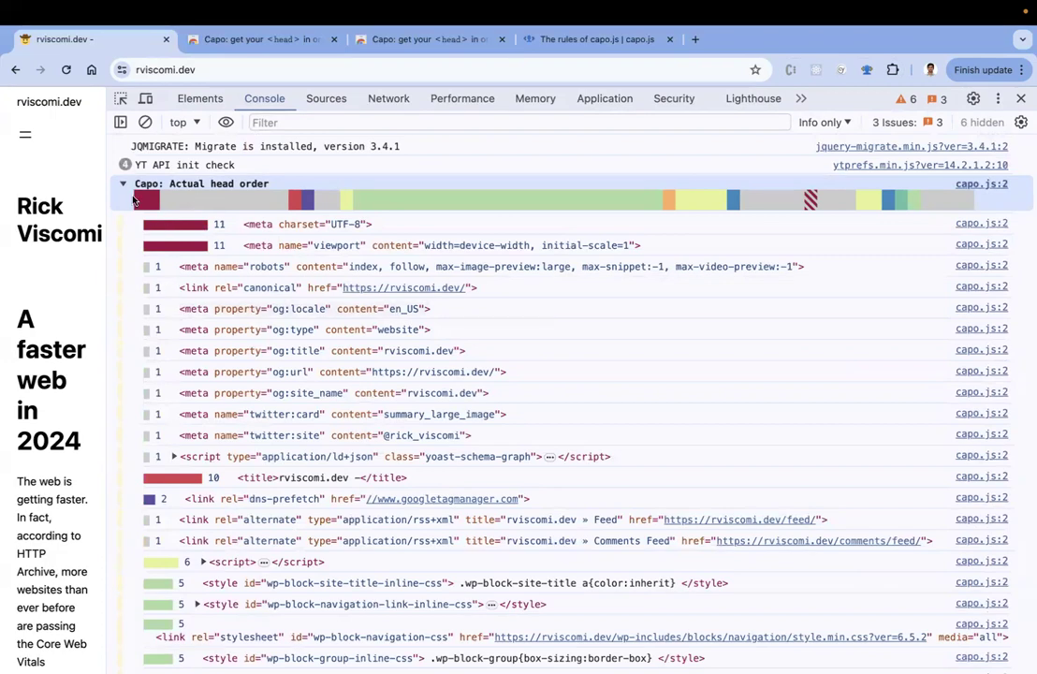
left_click(123, 184)
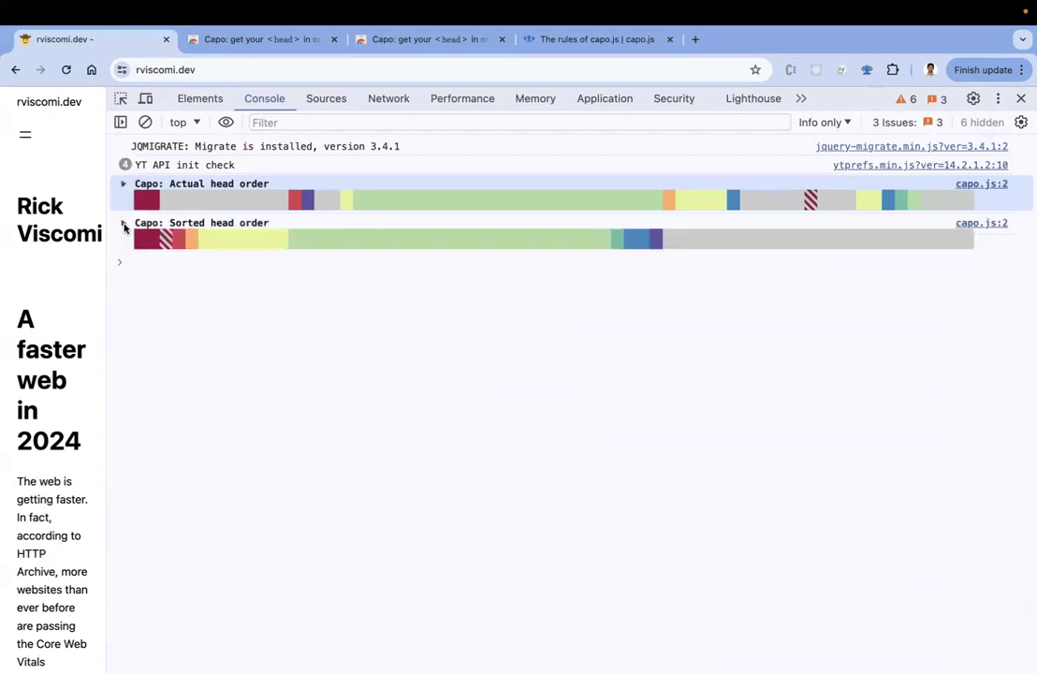
Expand 'Capo: Sorted head order' to list each head element with its weight, highest to lowest
left_click(123, 223)
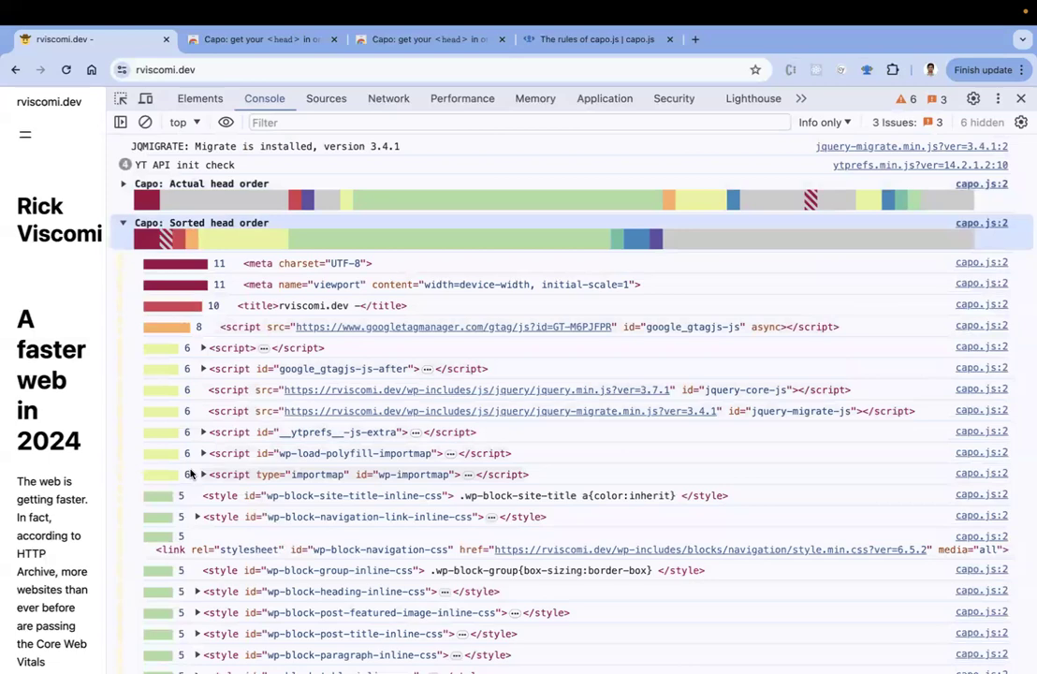
mouse_move(210, 545)
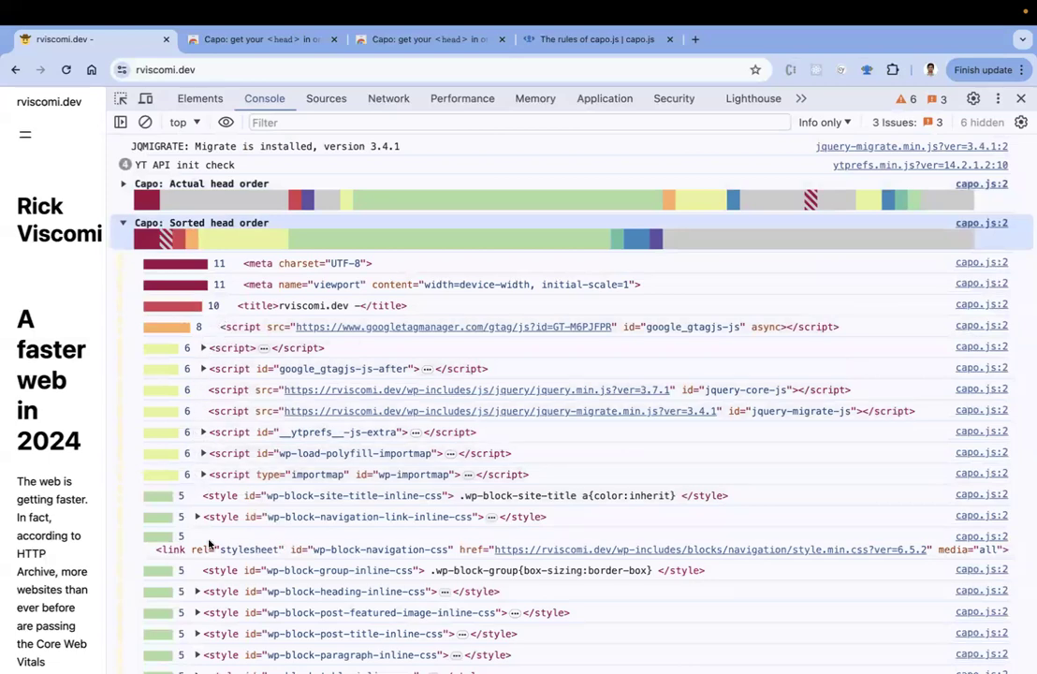
scroll("down", 3)
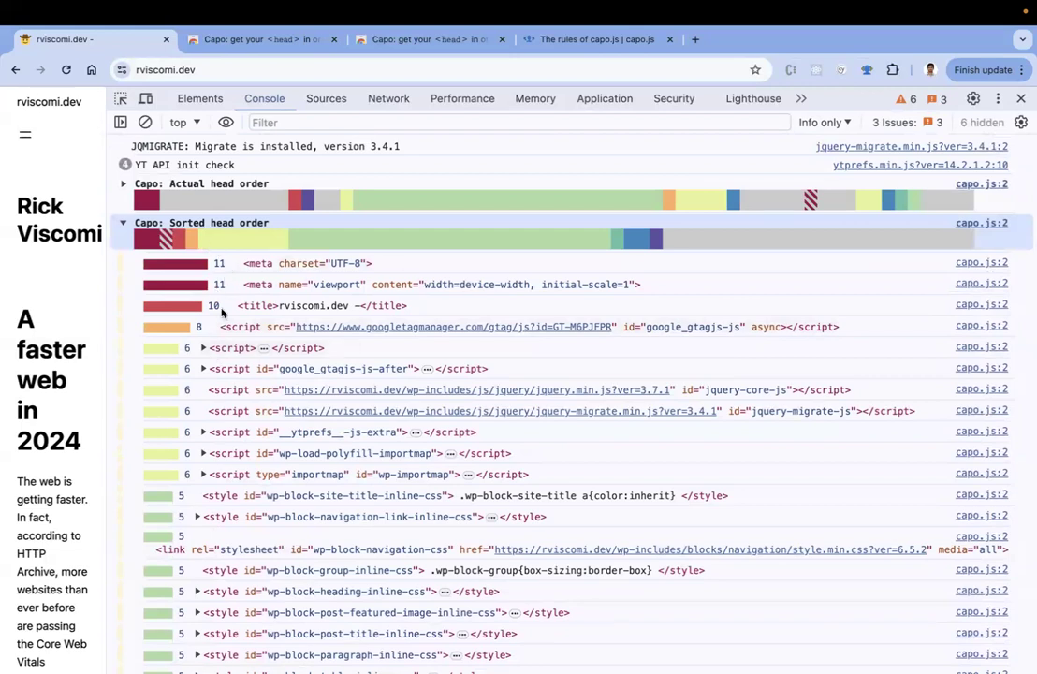
mouse_move(204, 472)
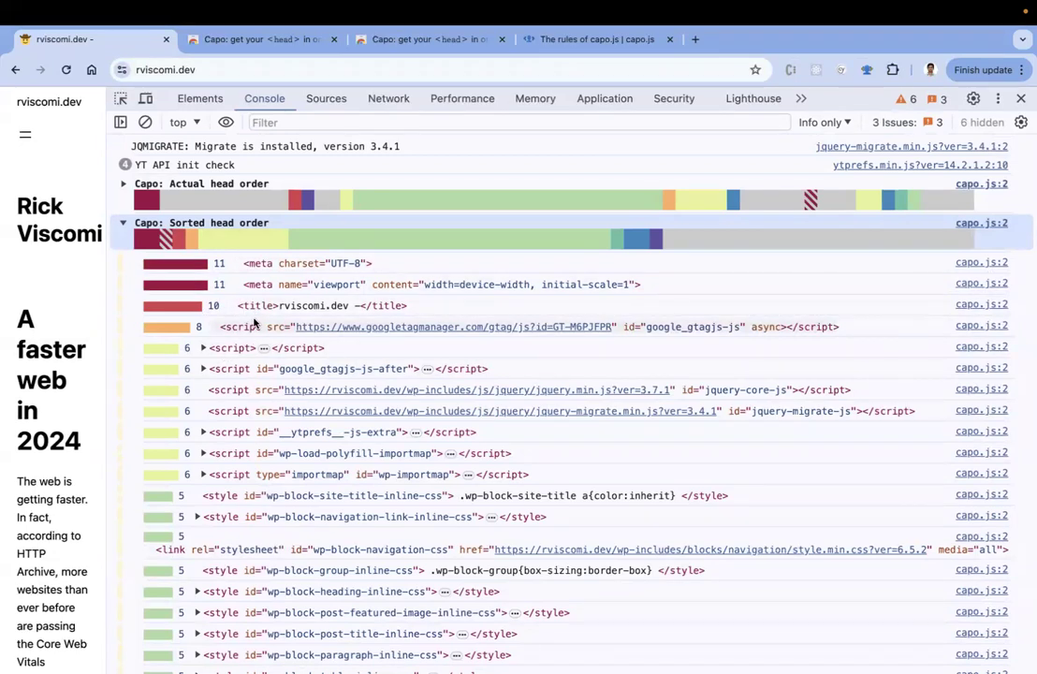
left_click(600, 39)
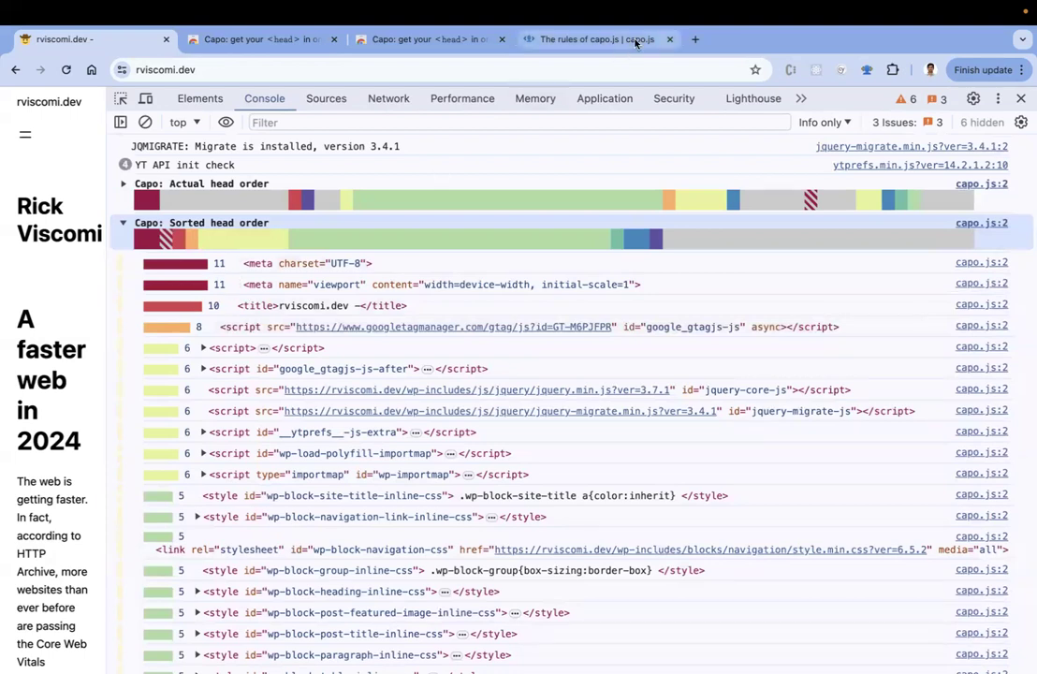
Review the '11. Pragma directives' section of The rules of capo.js, then return to the console output
left_click(596, 40)
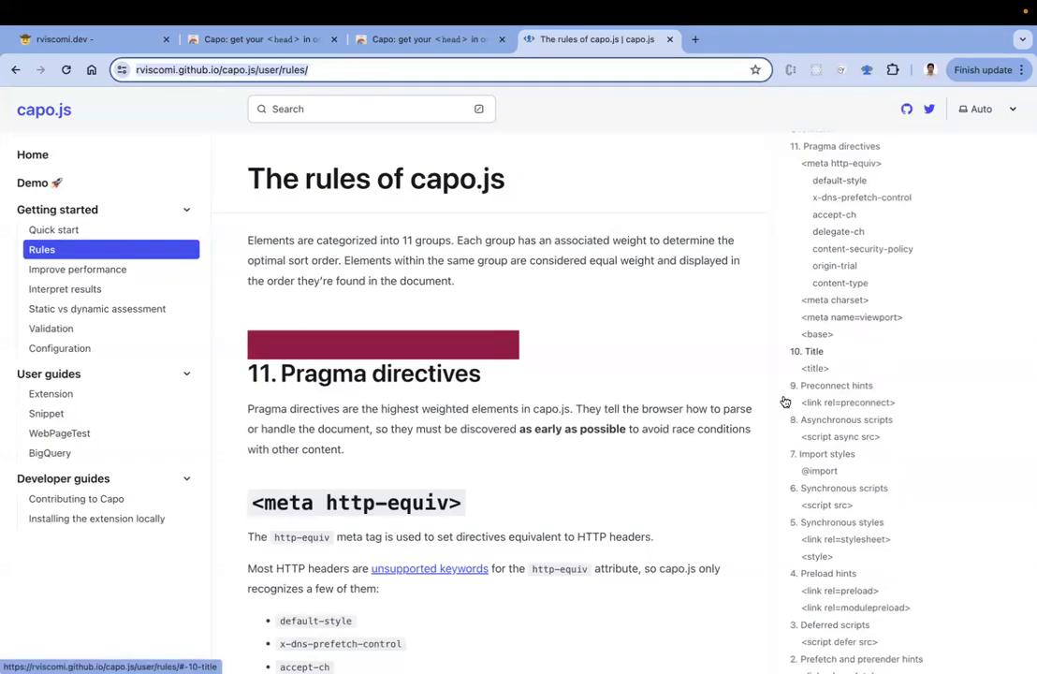
scroll("down", 3)
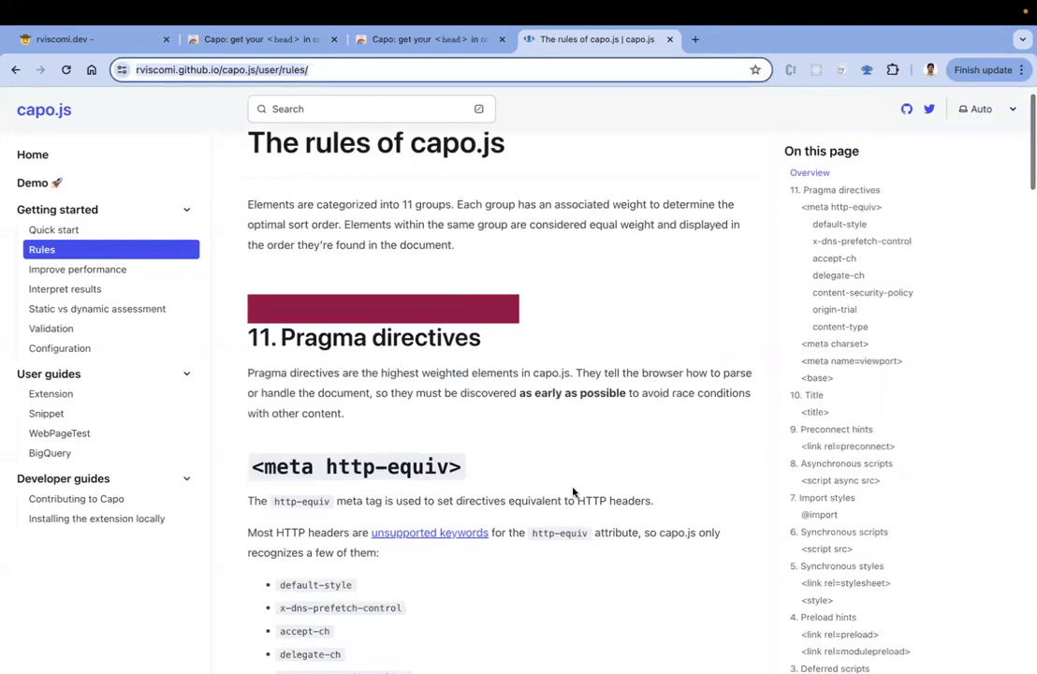
scroll("down", 3)
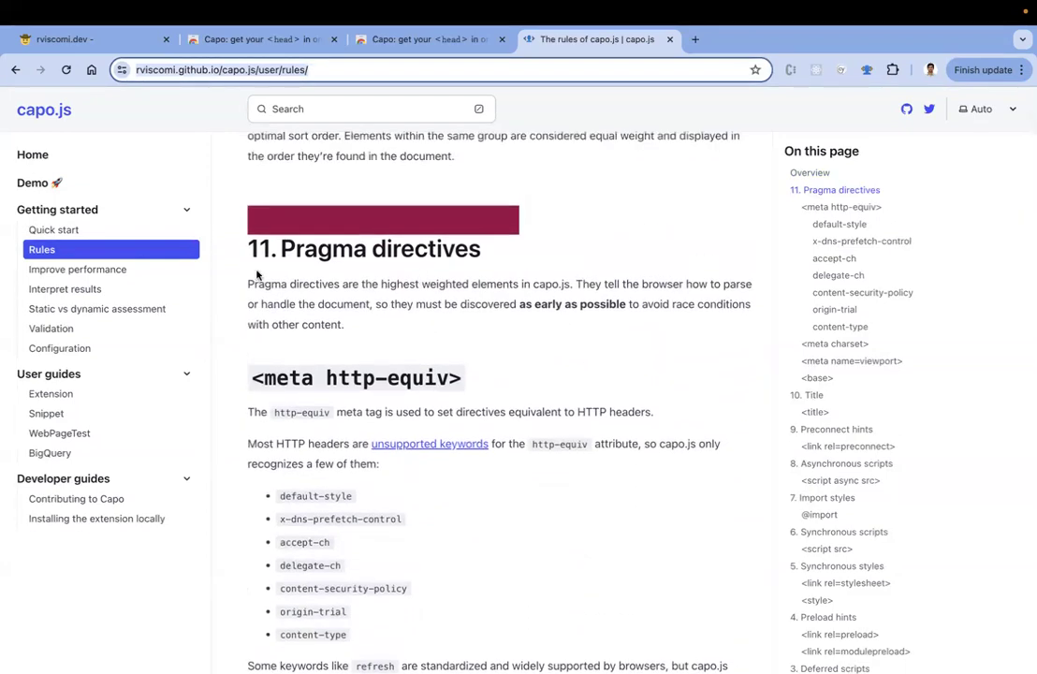
mouse_move(322, 292)
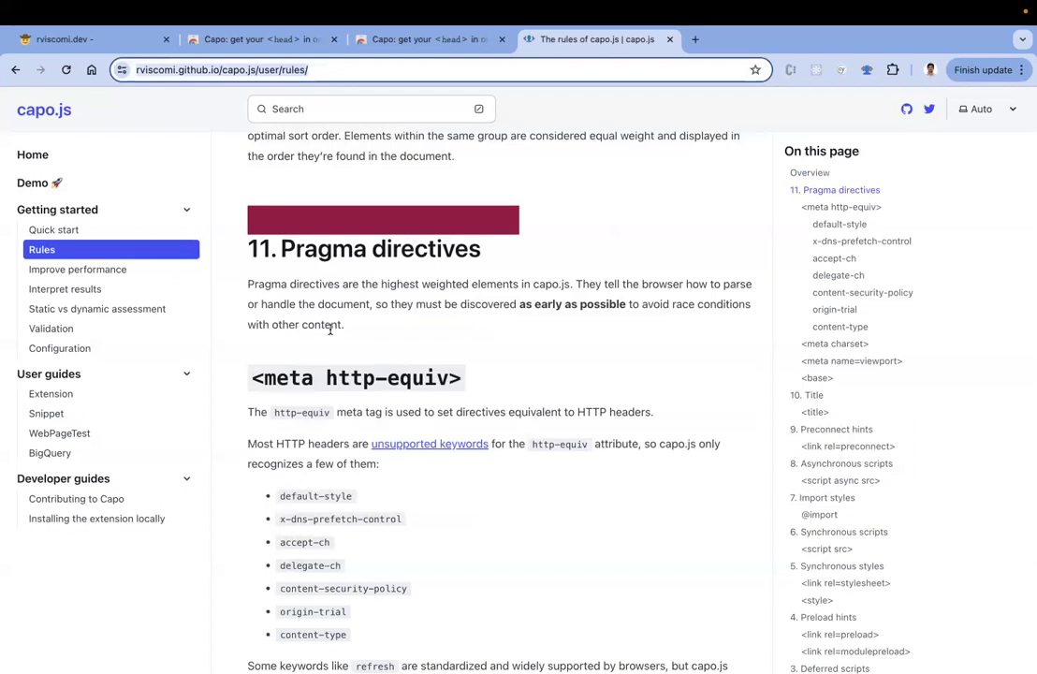
left_click(85, 39)
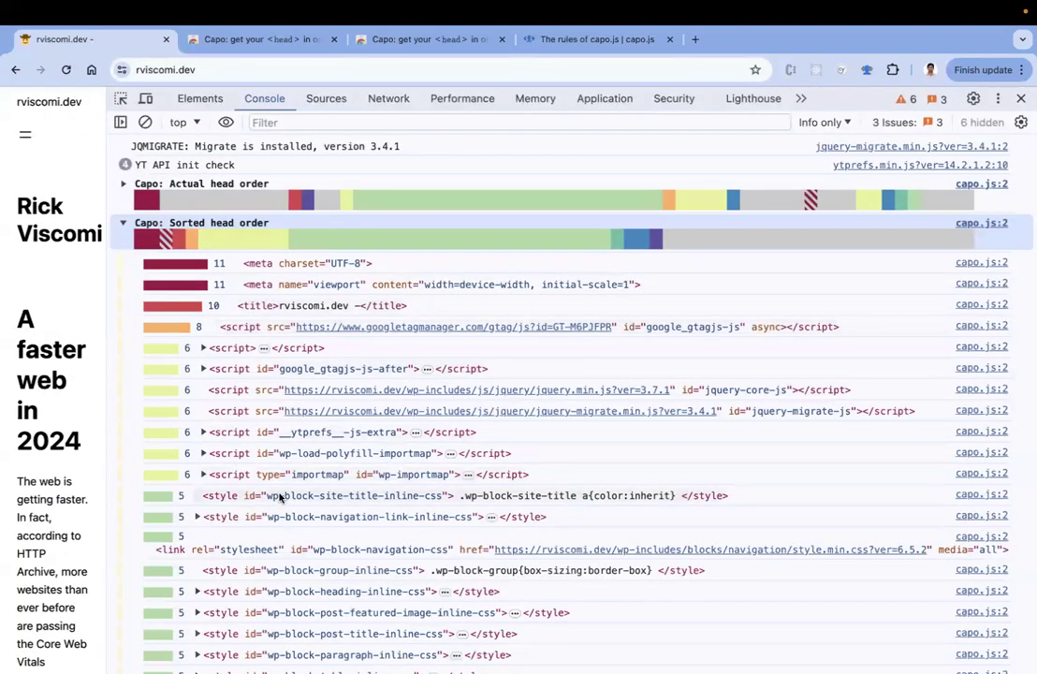
mouse_move(266, 622)
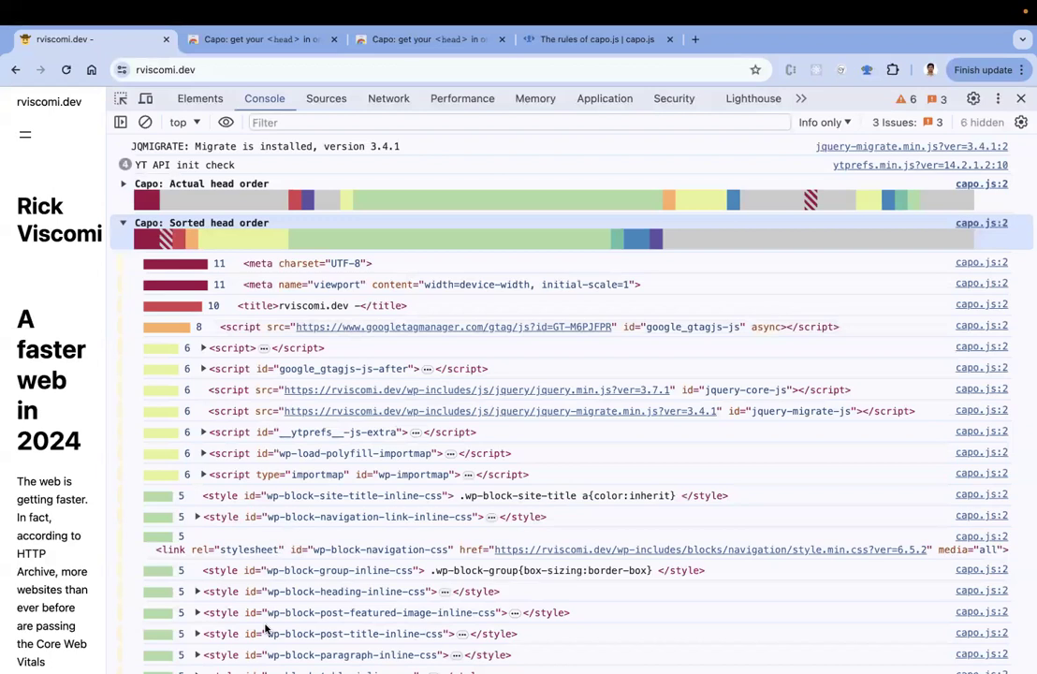
mouse_move(349, 345)
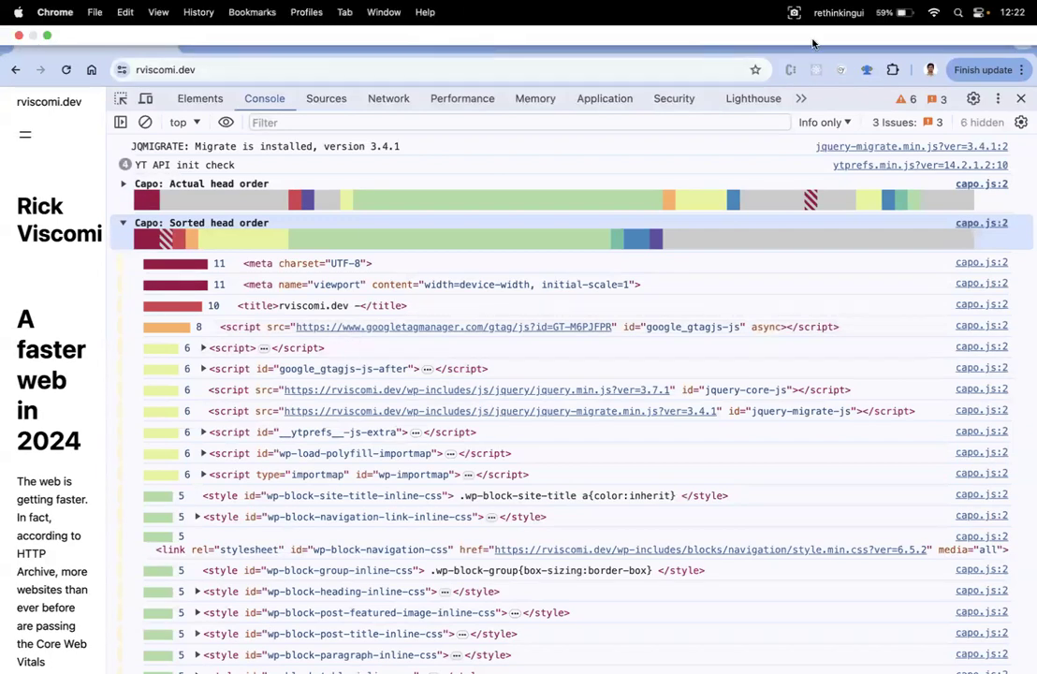
mouse_move(803, 97)
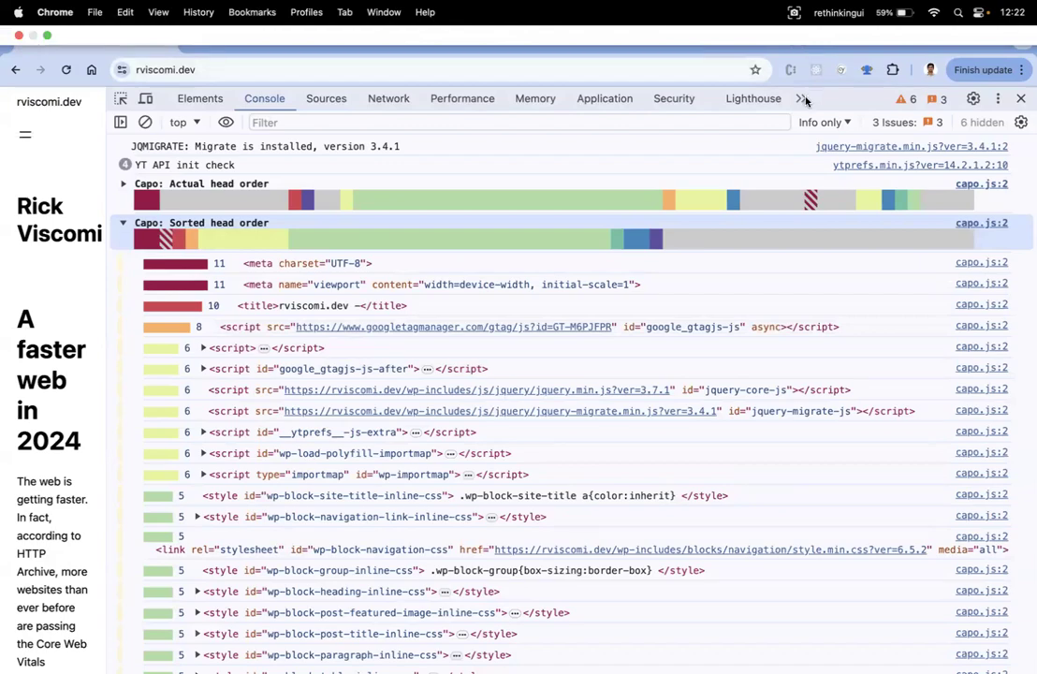